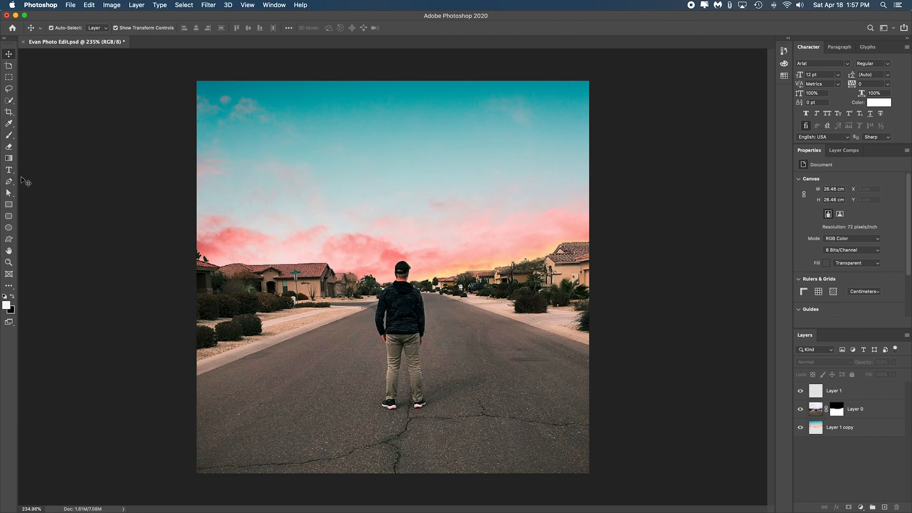
mouse_move(209, 104)
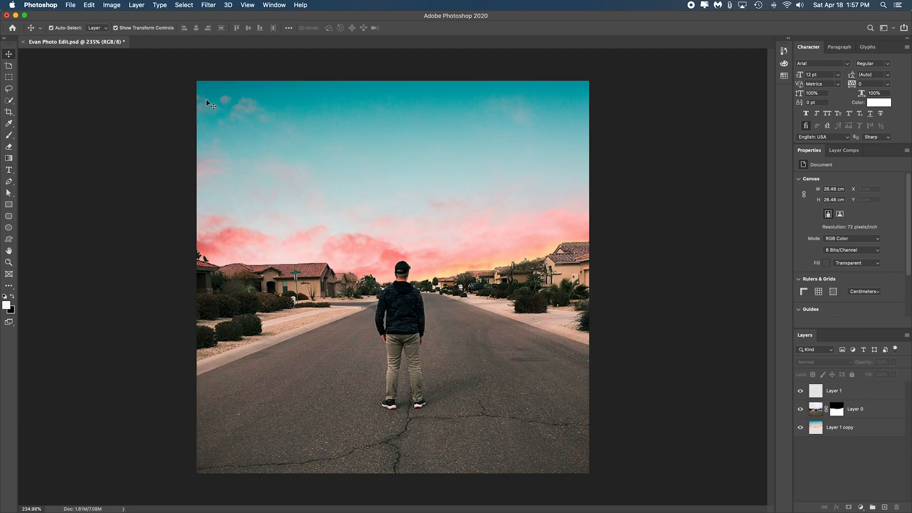
Type '© Raheel Junaid Corp.' as white text at the photo's top-left corner.
click(9, 169)
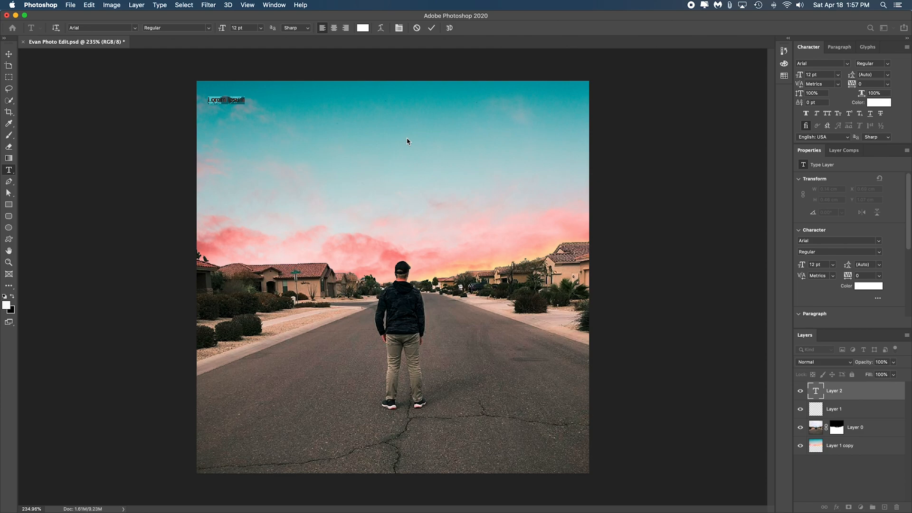
key(alt+g)
text(© Raheel Junaid)
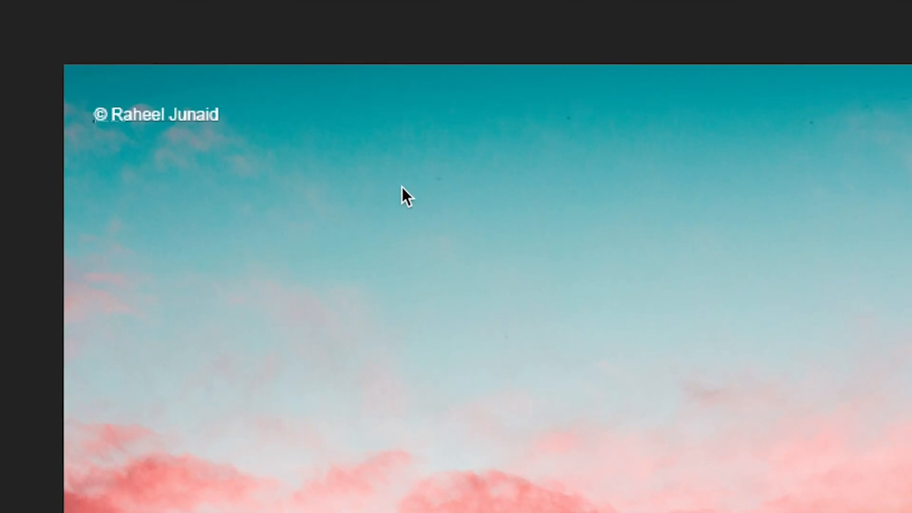
text(Corp.)
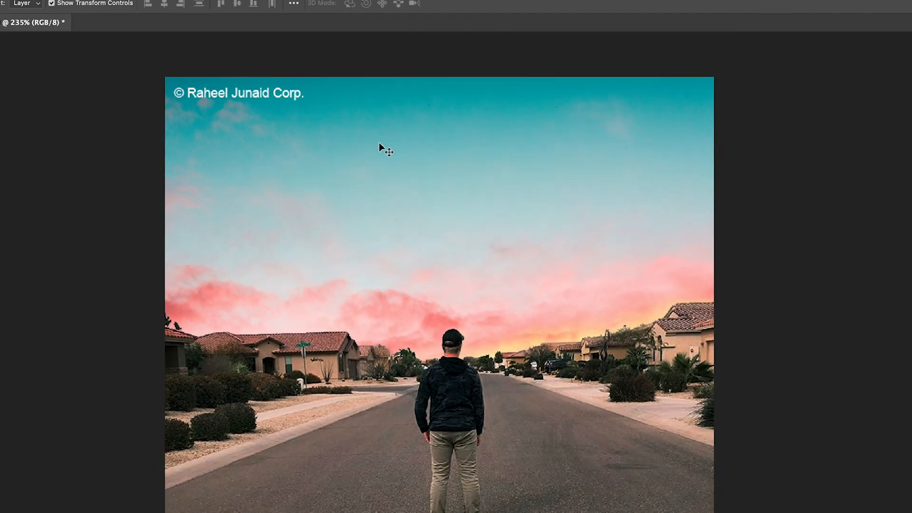
Open the File Info metadata dialog from the File menu.
click(112, 5)
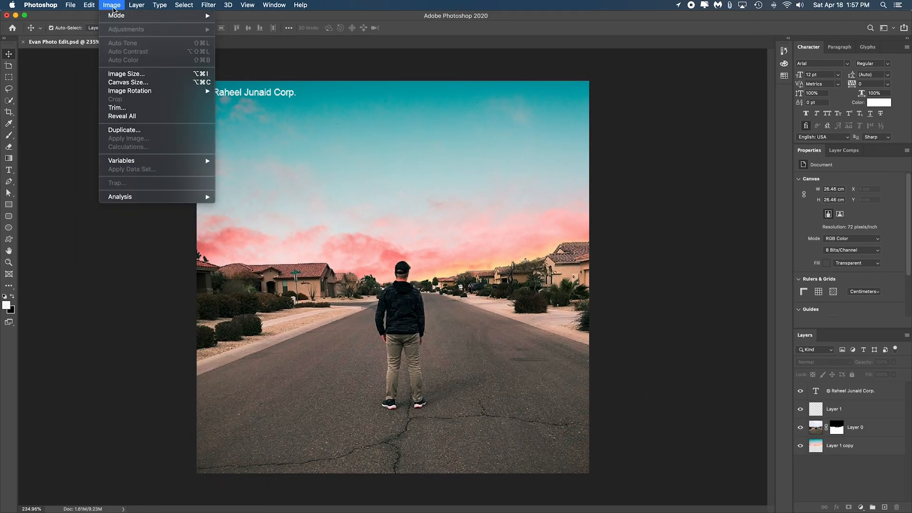
click(70, 5)
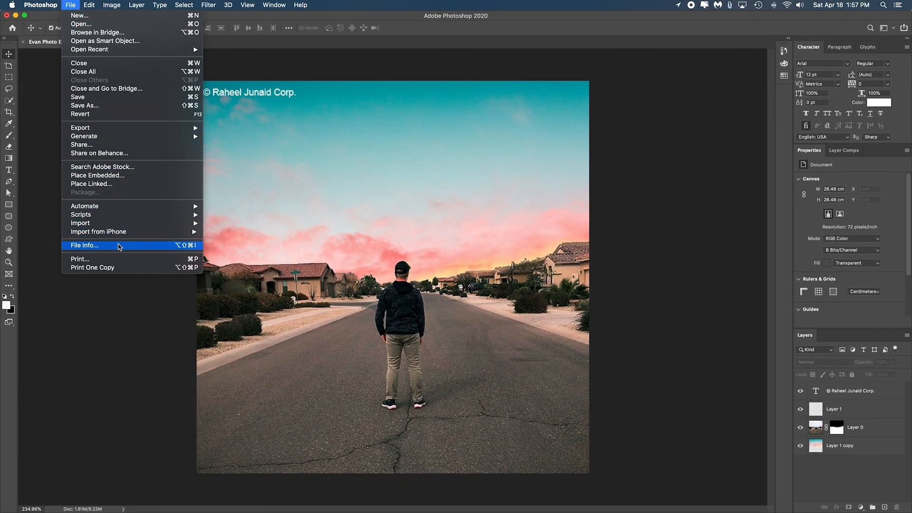
click(84, 245)
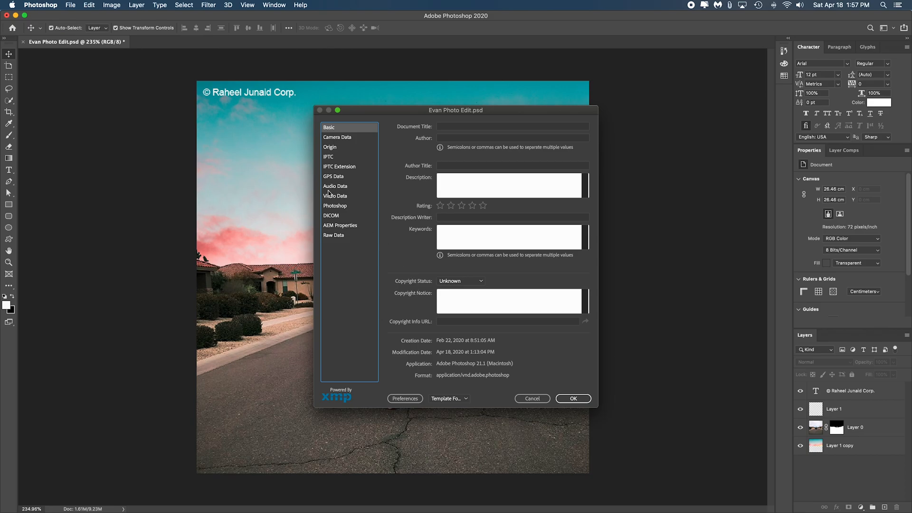
mouse_move(335, 206)
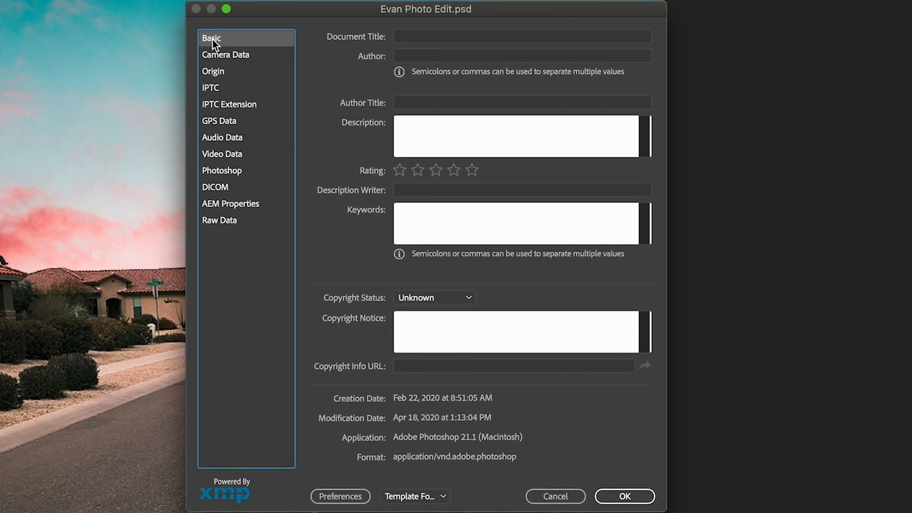
mouse_move(418, 305)
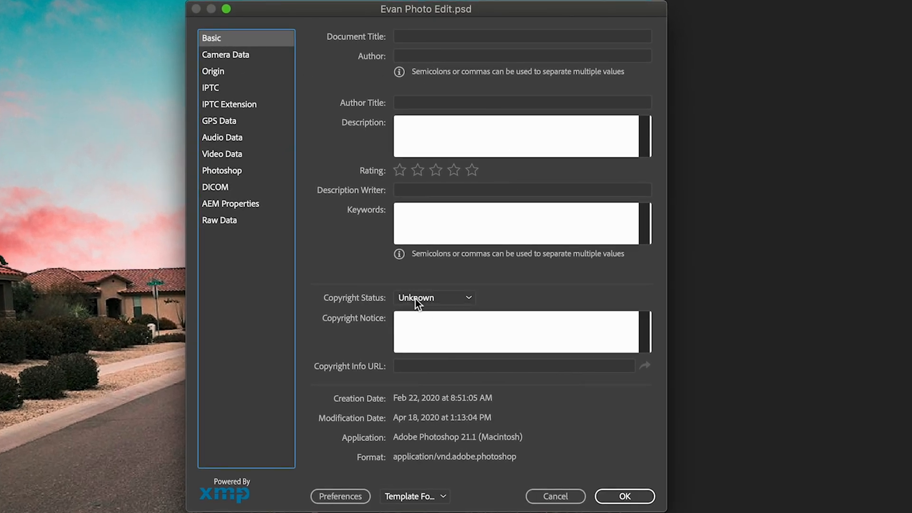
mouse_move(468, 184)
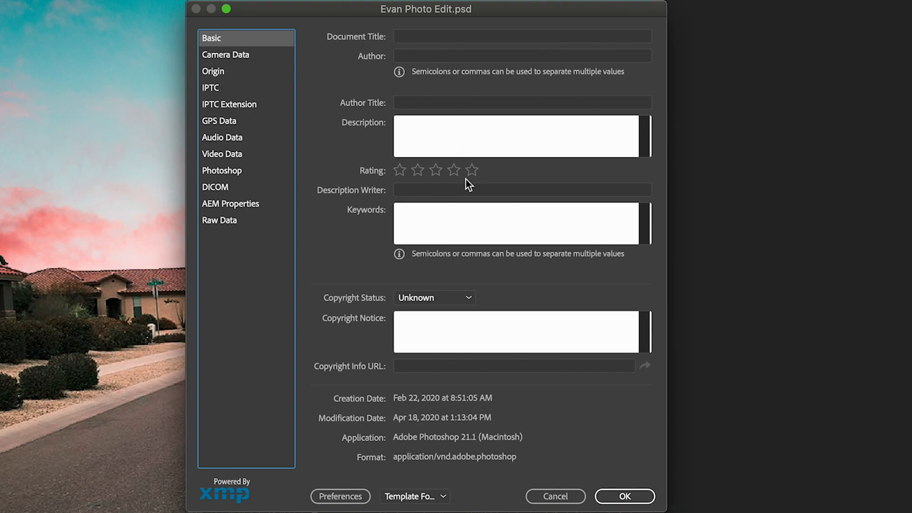
mouse_move(489, 252)
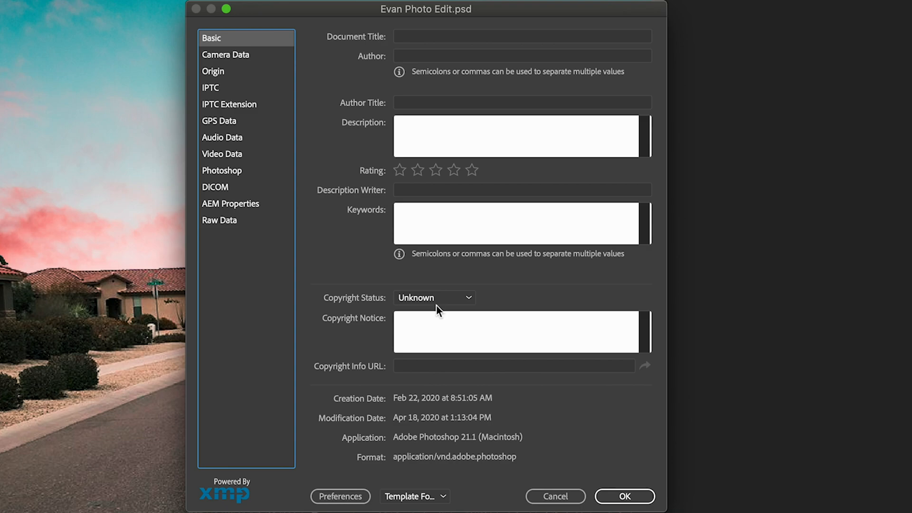
Set status to Copyrighted, notice '© Raheel Junaid Corporation 2020', and add an info URL.
click(433, 297)
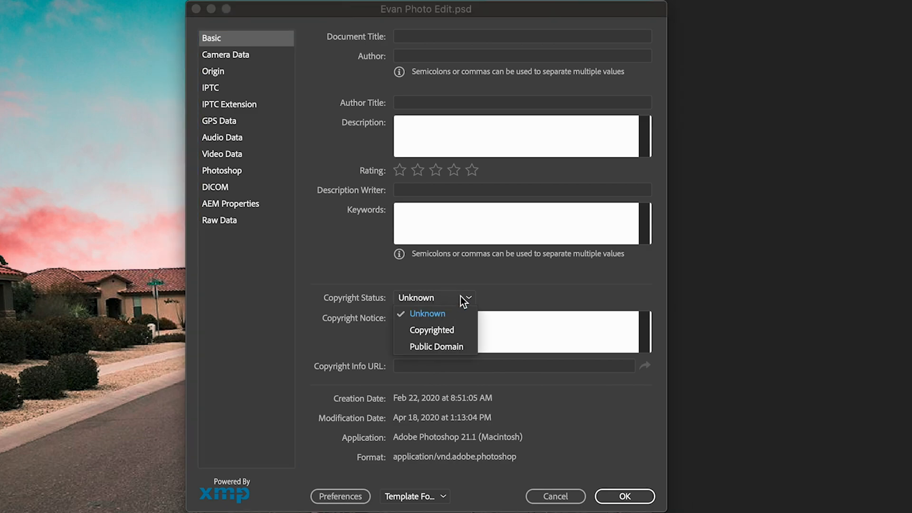
click(432, 330)
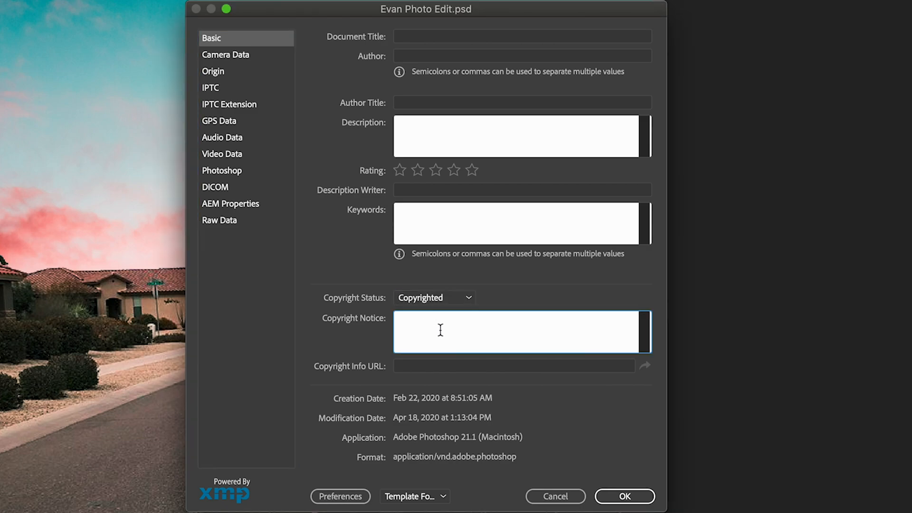
mouse_move(547, 308)
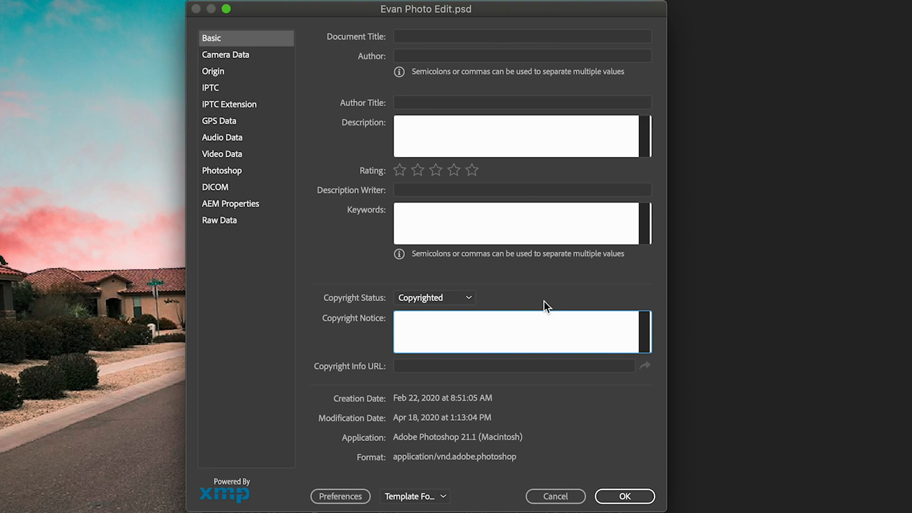
text(©)
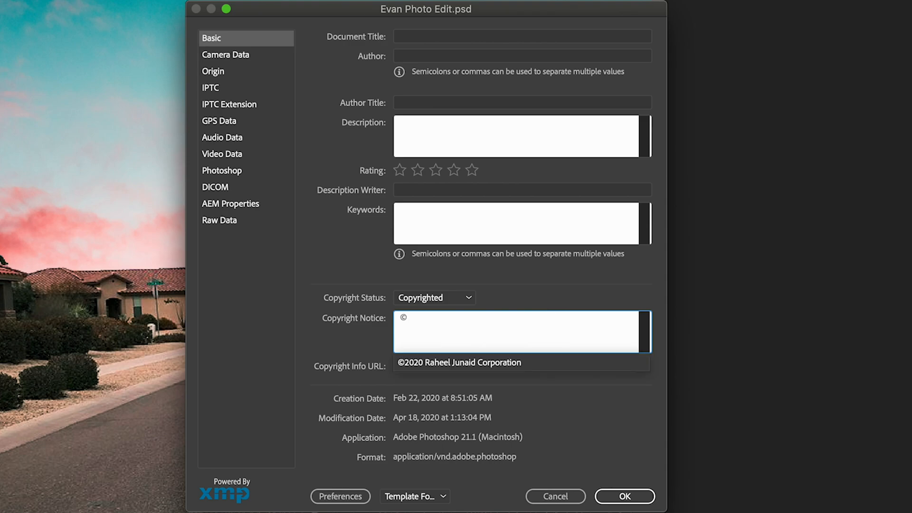
text(Raheel Ju)
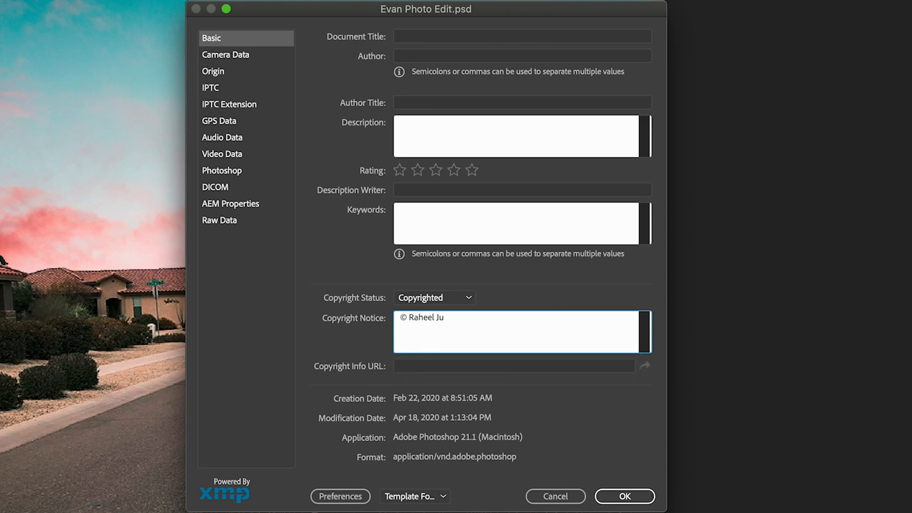
text(Raheel Junaid Corporati)
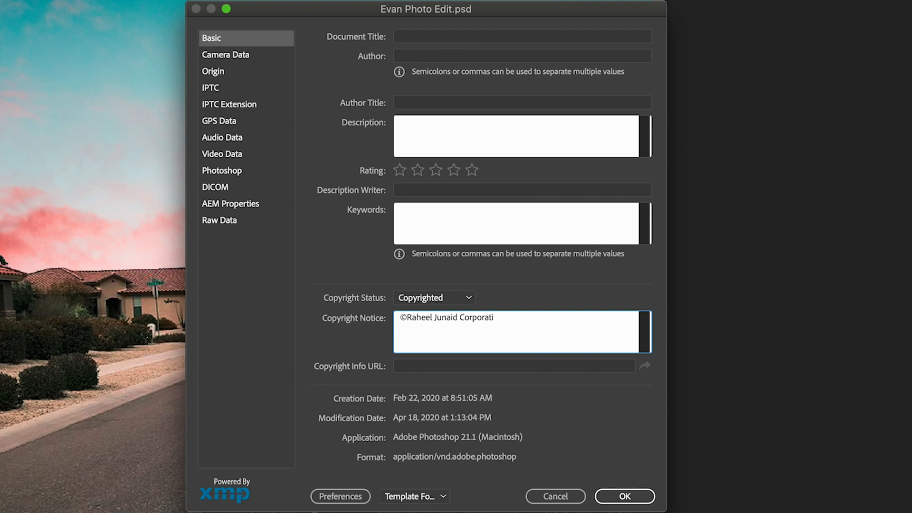
text(on 2020)
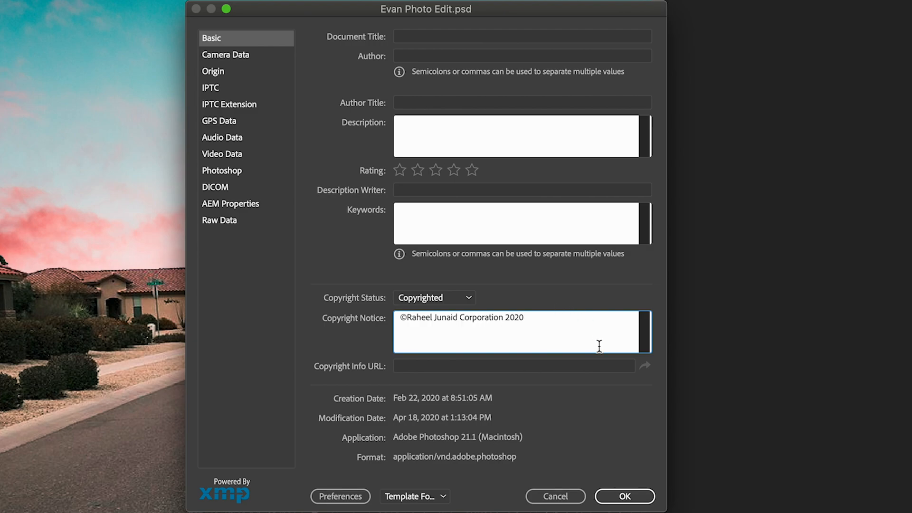
click(514, 365)
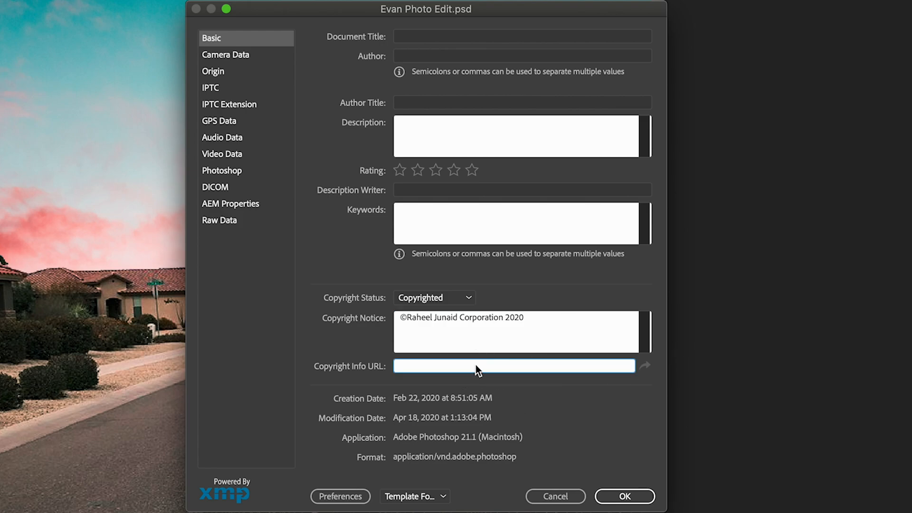
mouse_move(459, 469)
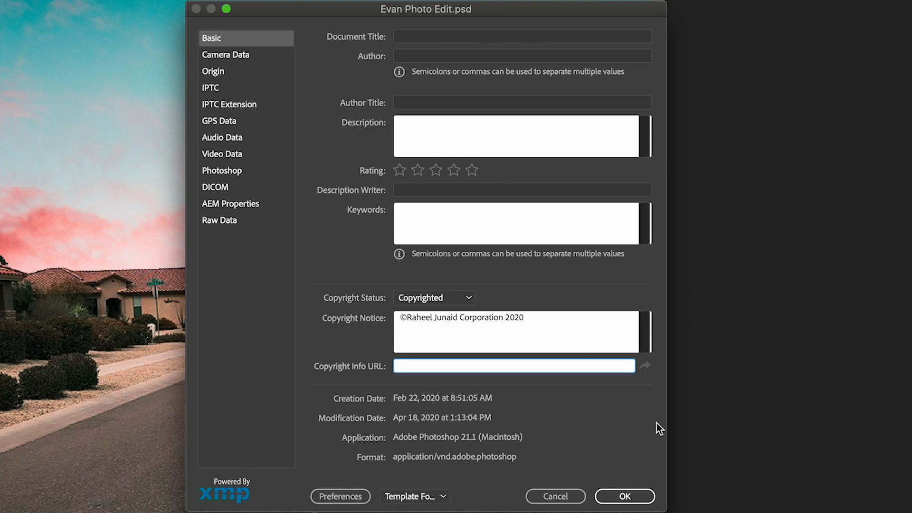
text(w.)
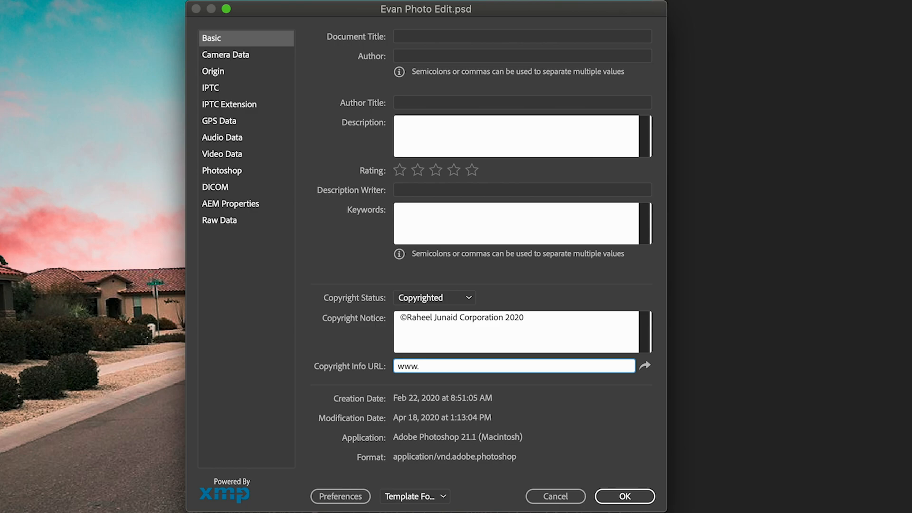
text(rjc)
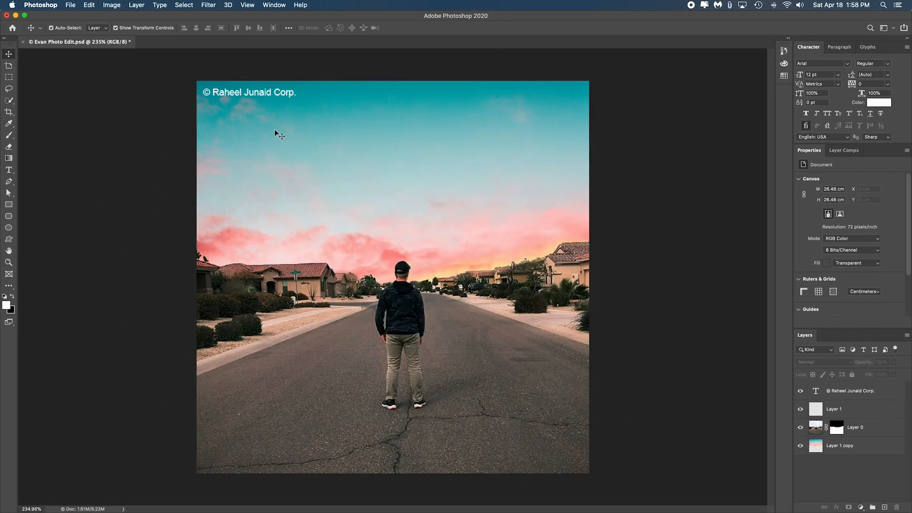
mouse_move(44, 58)
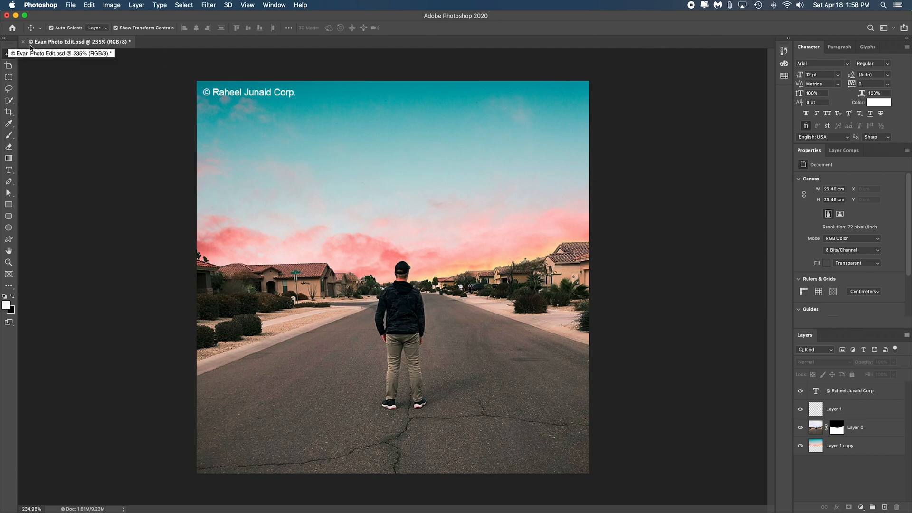
mouse_move(210, 143)
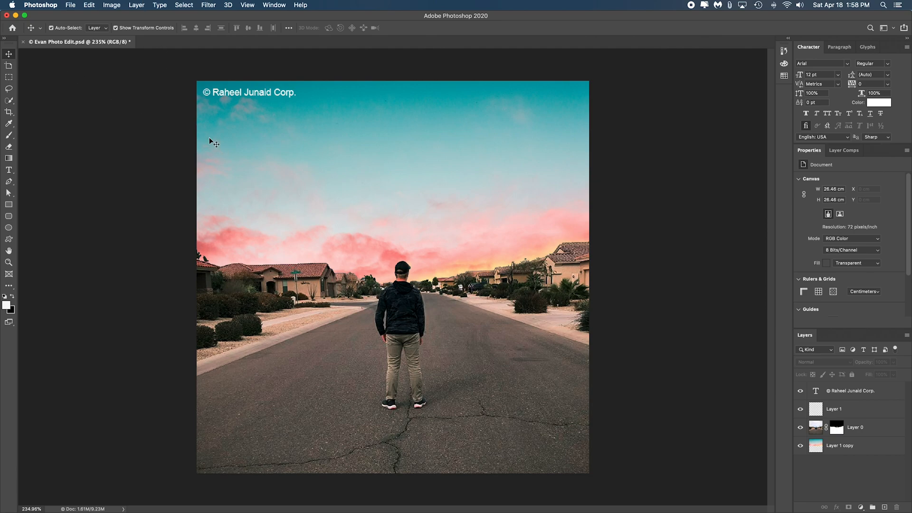
click(70, 5)
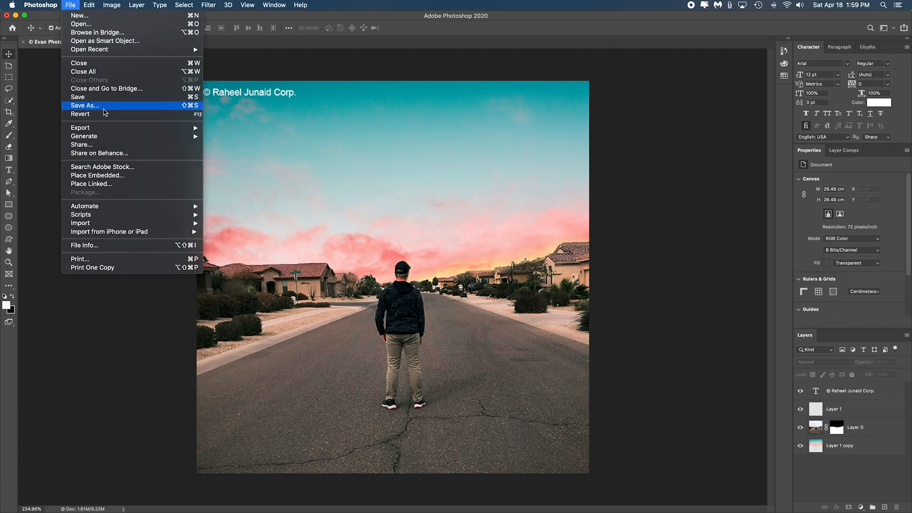
mouse_move(81, 127)
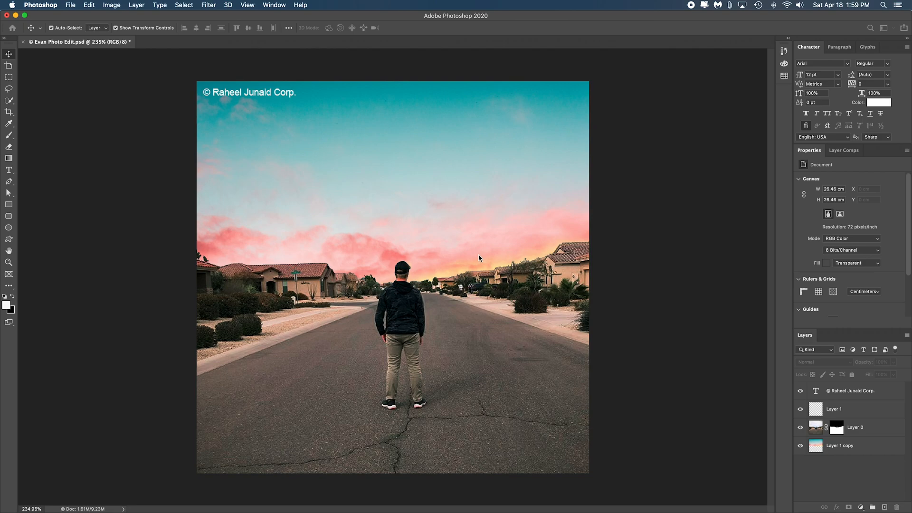
Export as JPG with Copyright and Contact Info metadata, saving to Downloads.
click(70, 5)
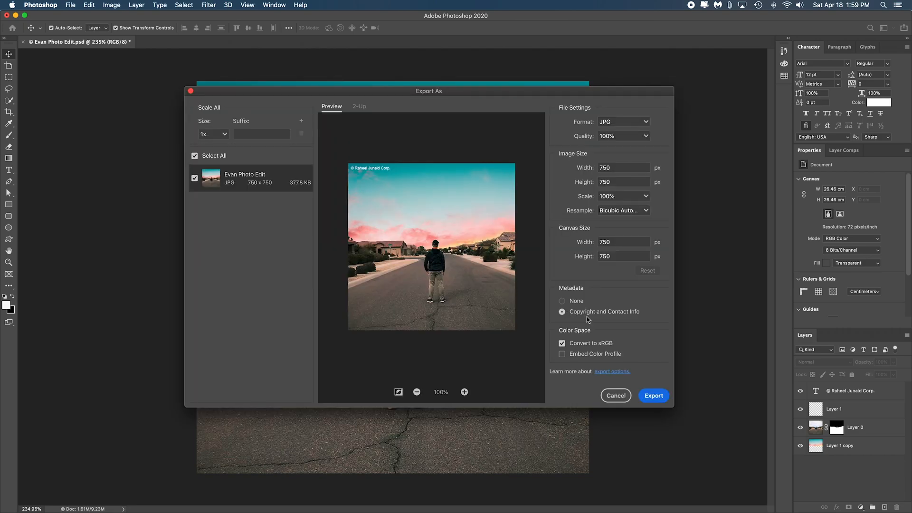
click(562, 300)
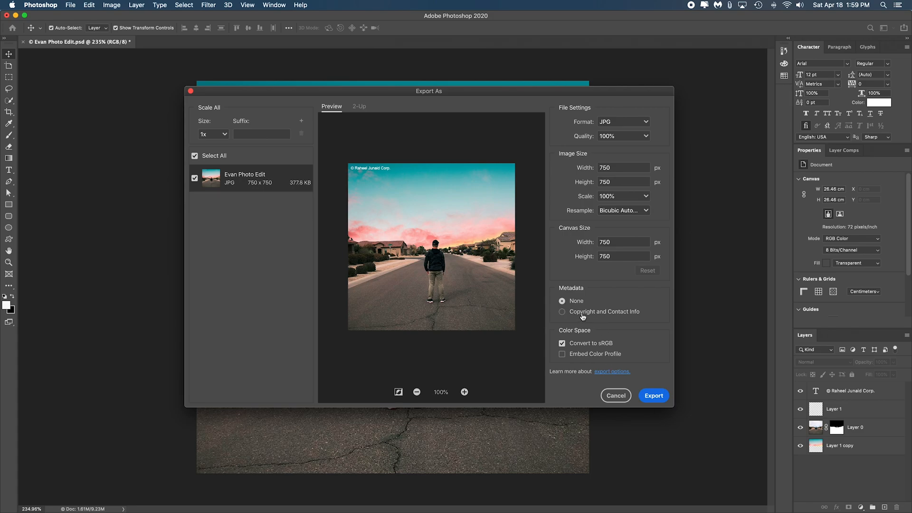
click(562, 311)
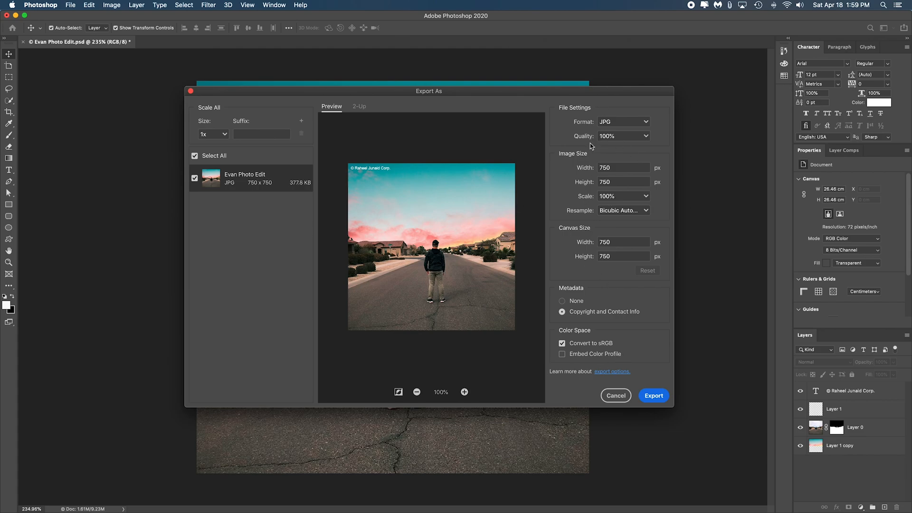
click(653, 395)
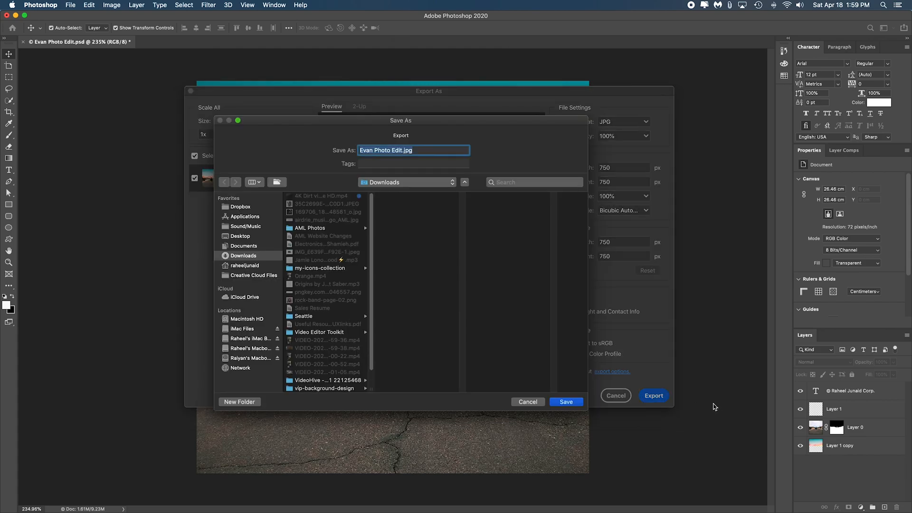
click(565, 402)
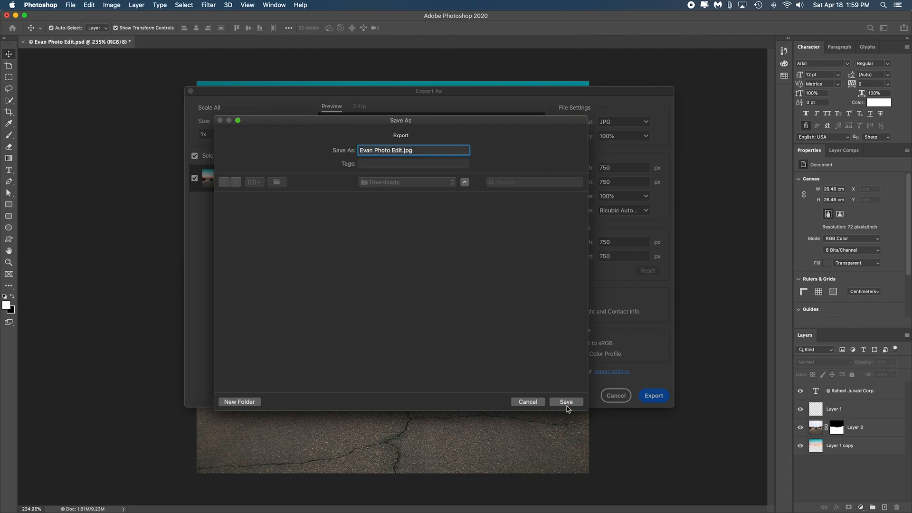
click(565, 402)
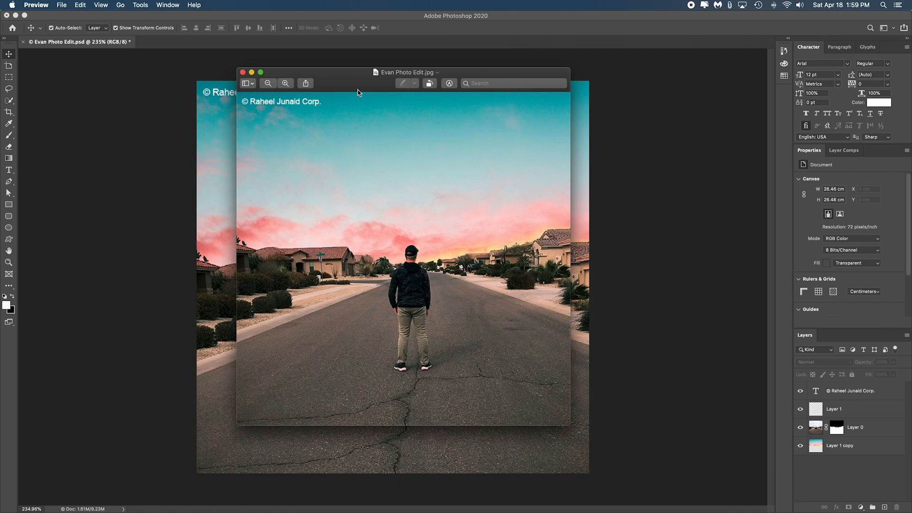
Check the JPG's General, IPTC and TIFF copyright info in Preview's Inspector, then return to Photoshop.
drag(407, 73, 398, 94)
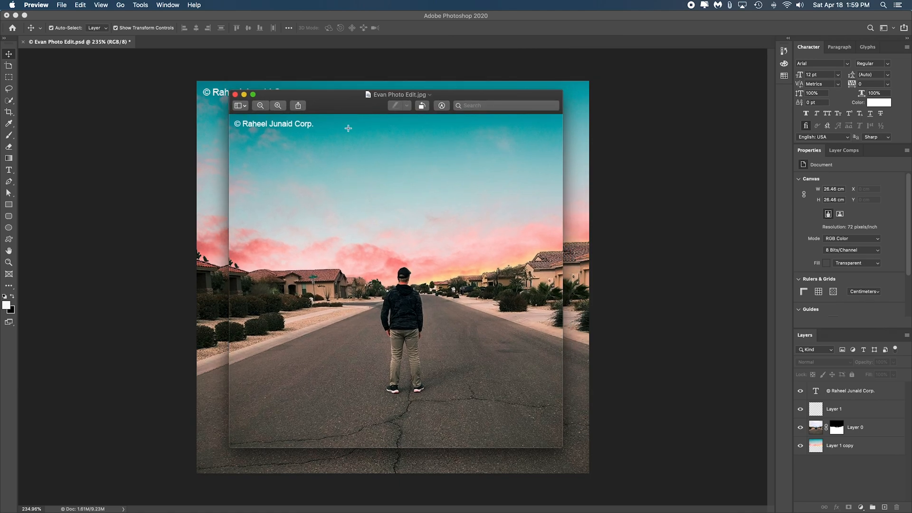
click(140, 5)
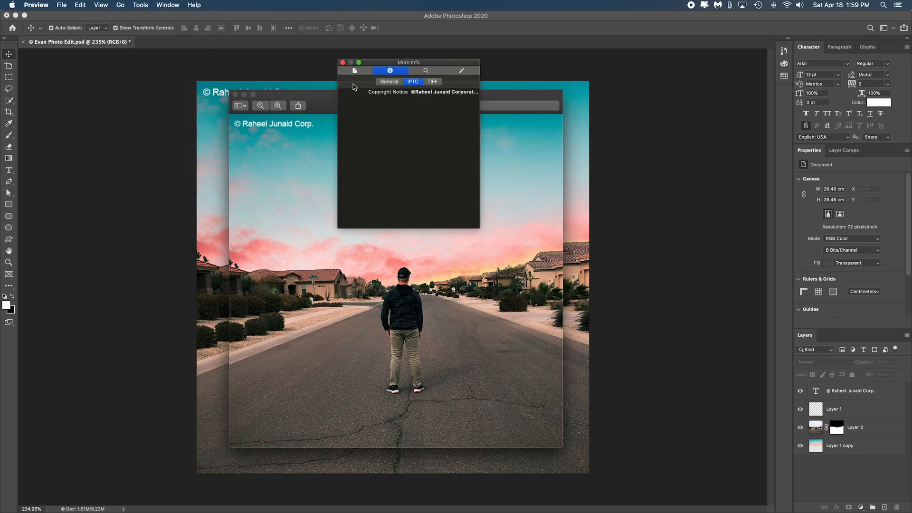
click(354, 71)
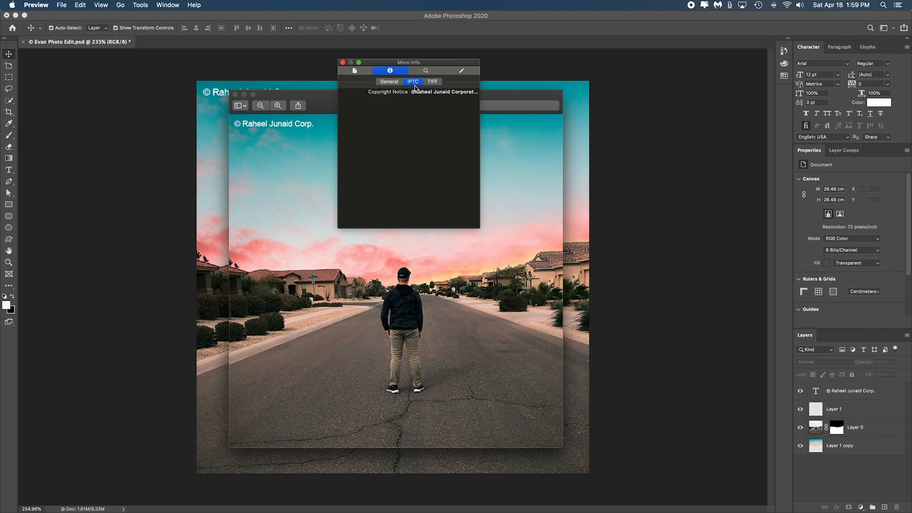
click(389, 81)
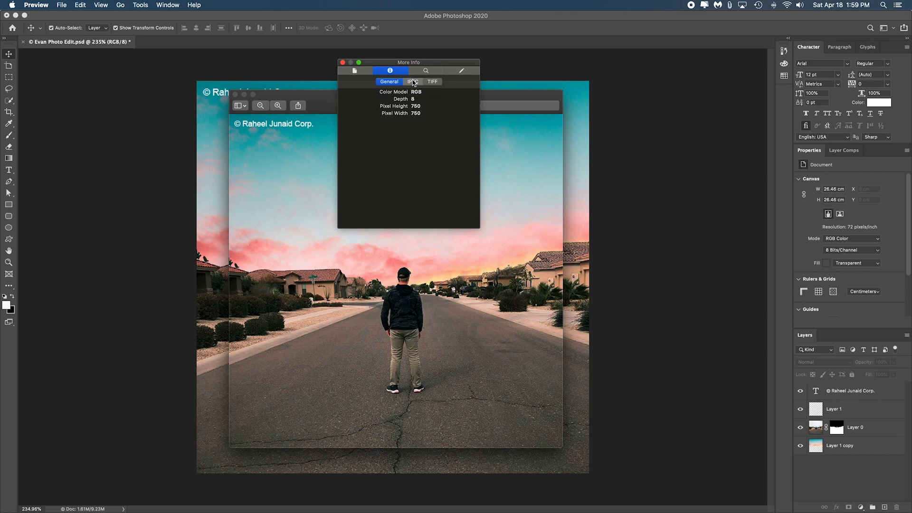
click(412, 82)
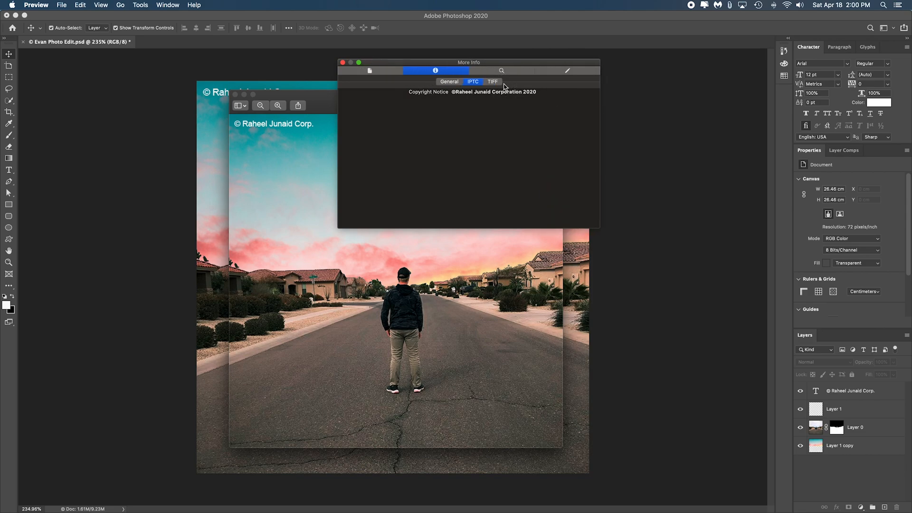
click(493, 82)
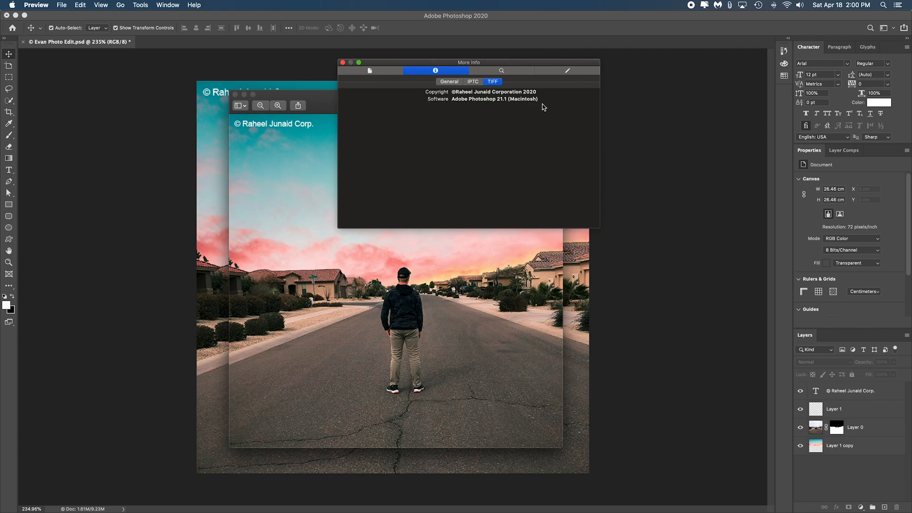
click(343, 62)
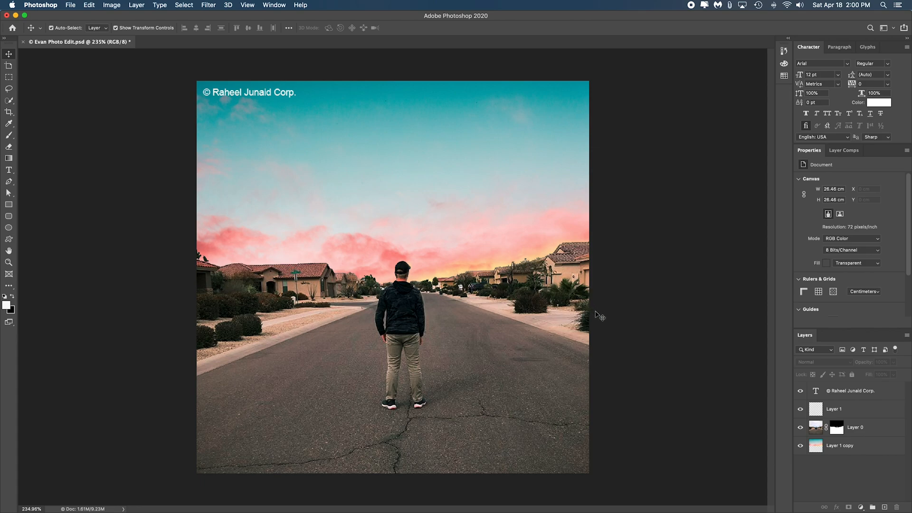
mouse_move(589, 317)
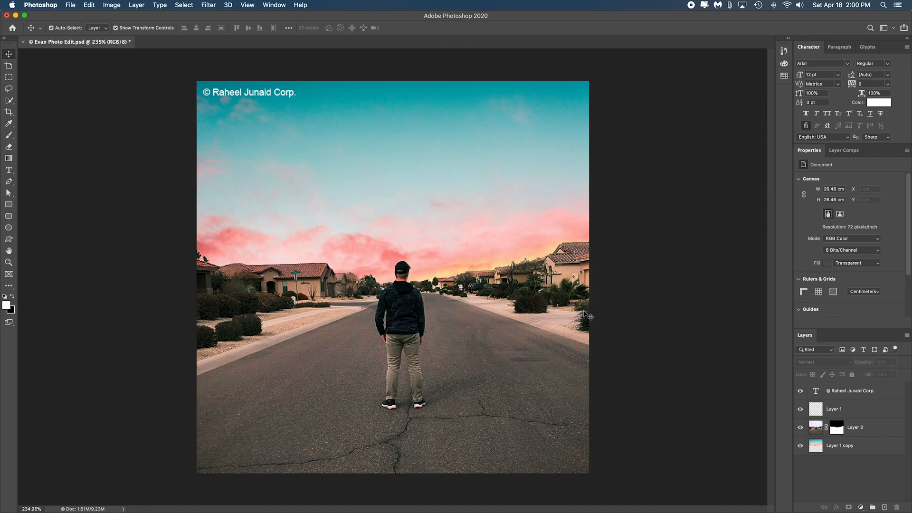
mouse_move(588, 313)
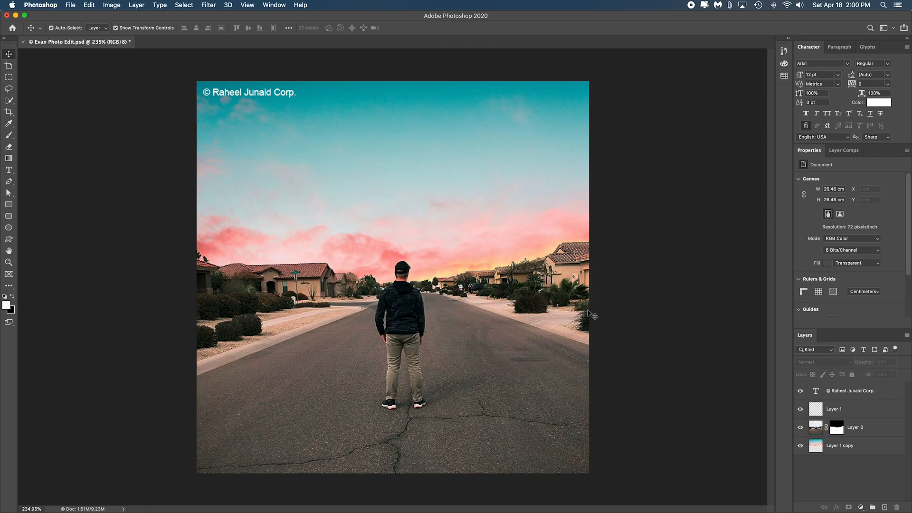